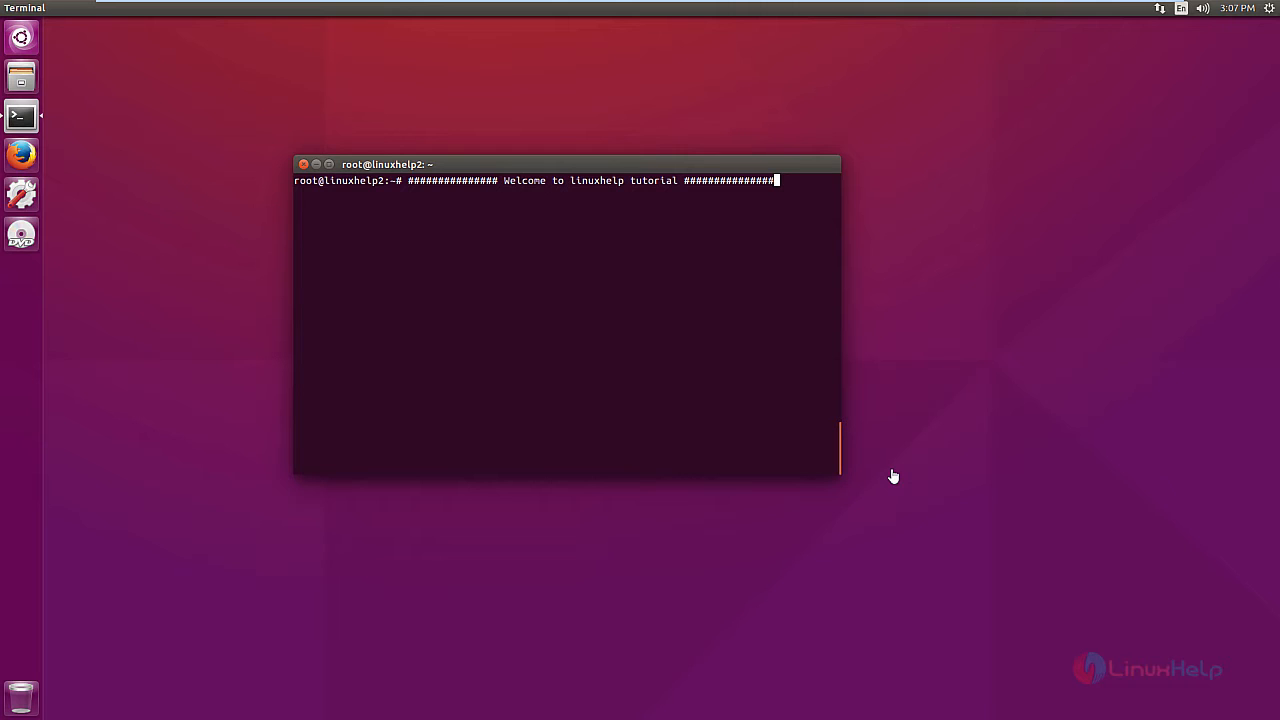
mouse_move(850, 450)
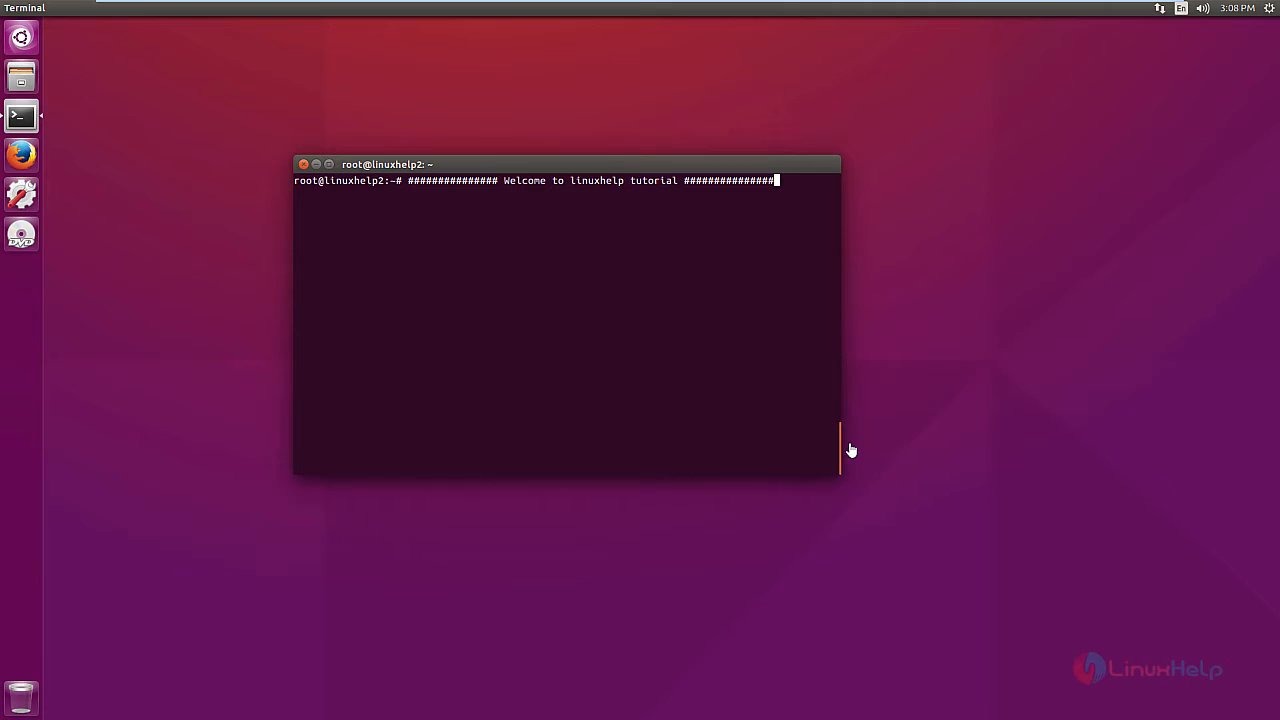
mouse_move(862, 446)
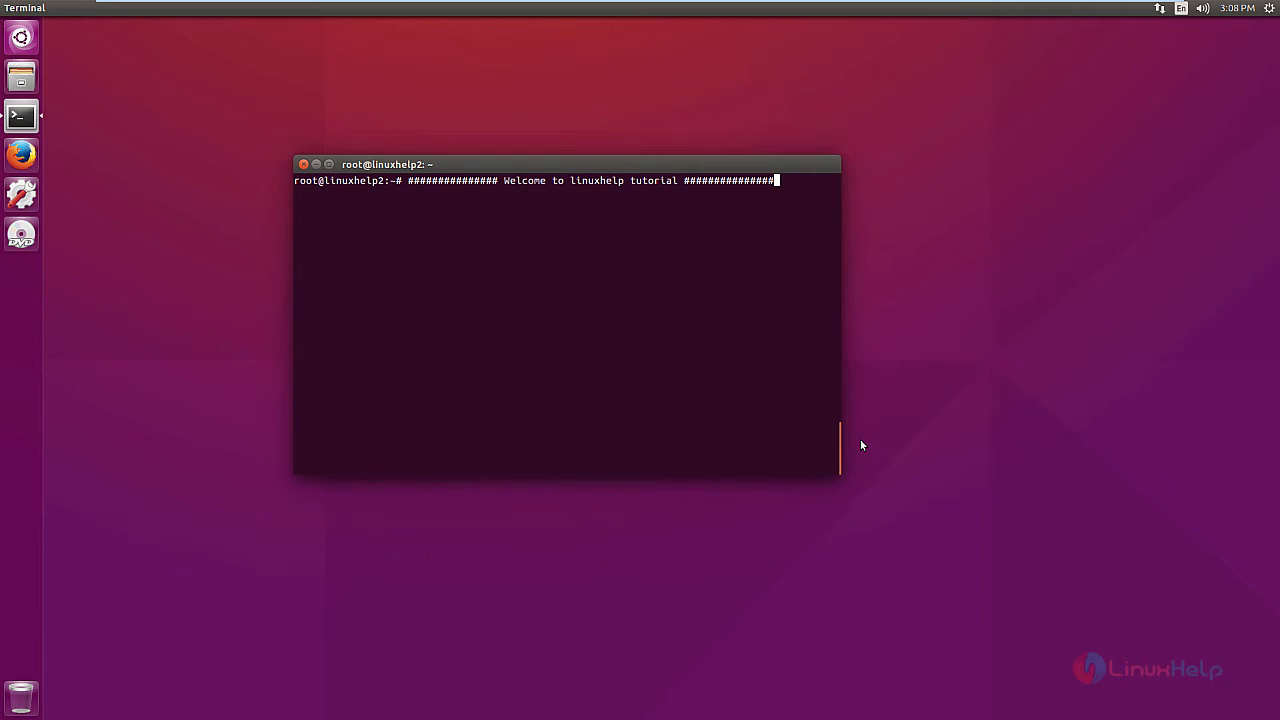
mouse_move(469, 330)
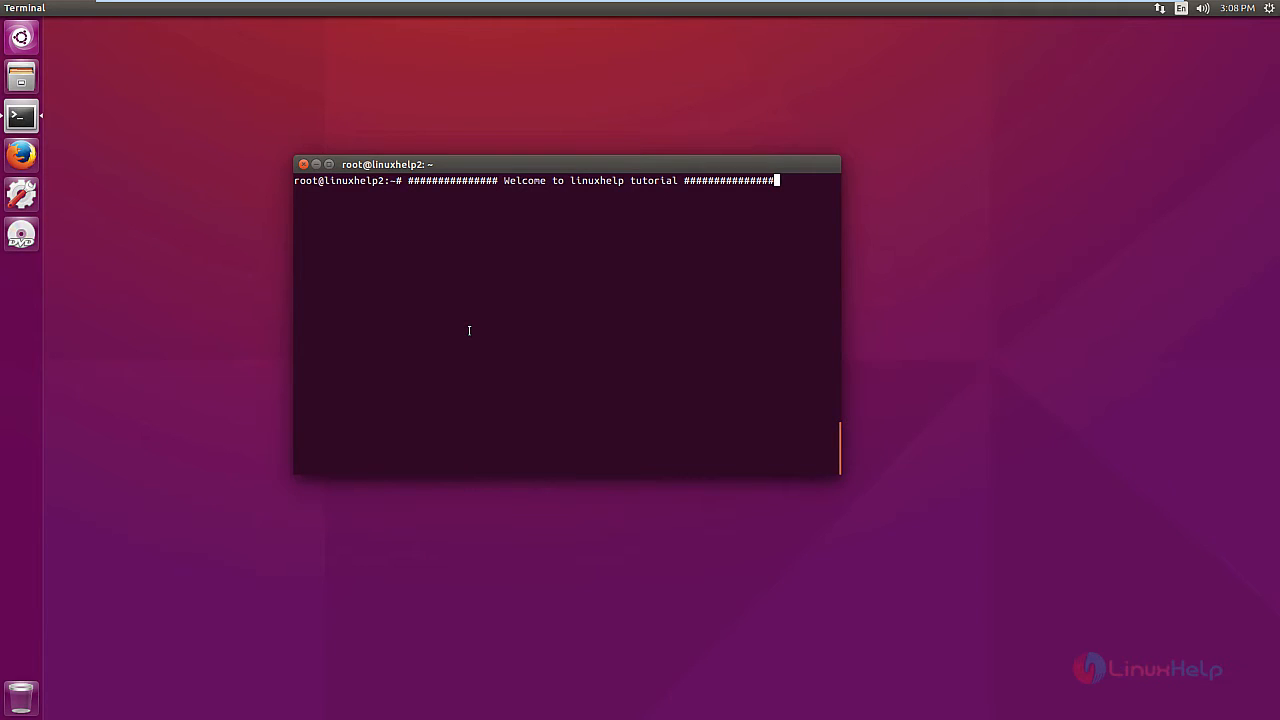
Search the Unity Dash for 'software' and launch Ubuntu Software Center
left_click(21, 37)
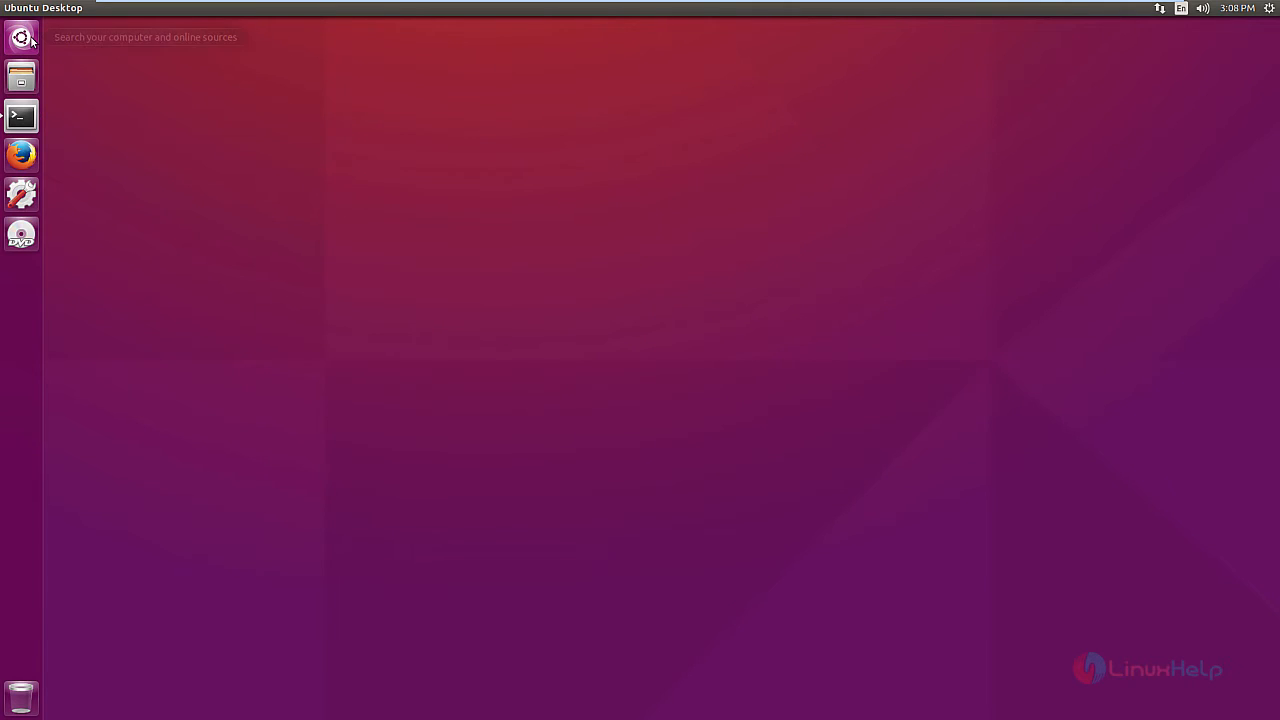
left_click(21, 37)
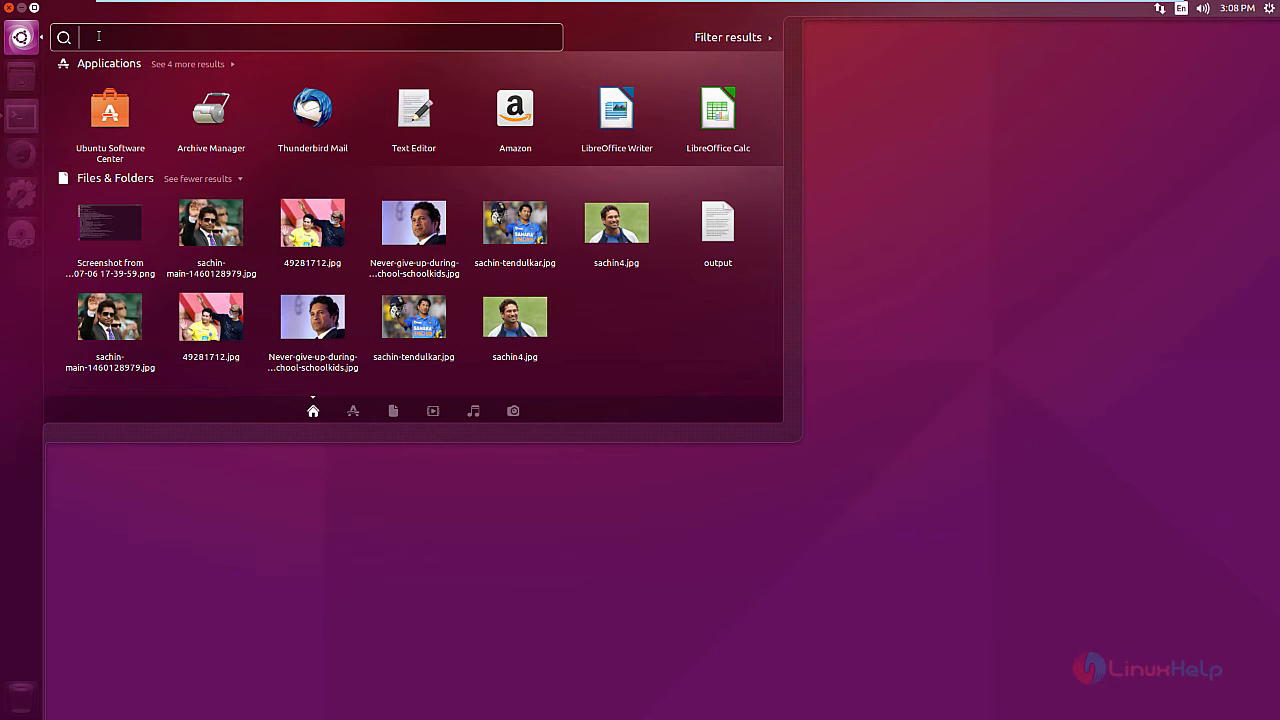
type("software")
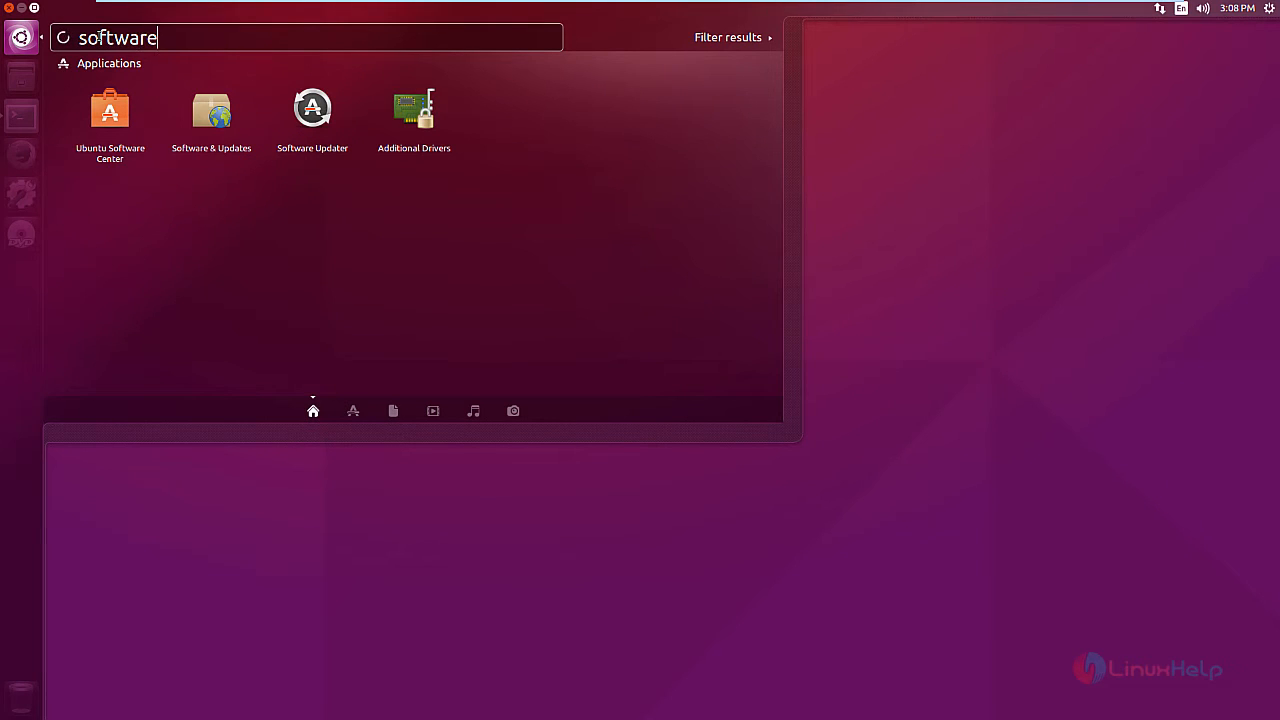
left_click(110, 110)
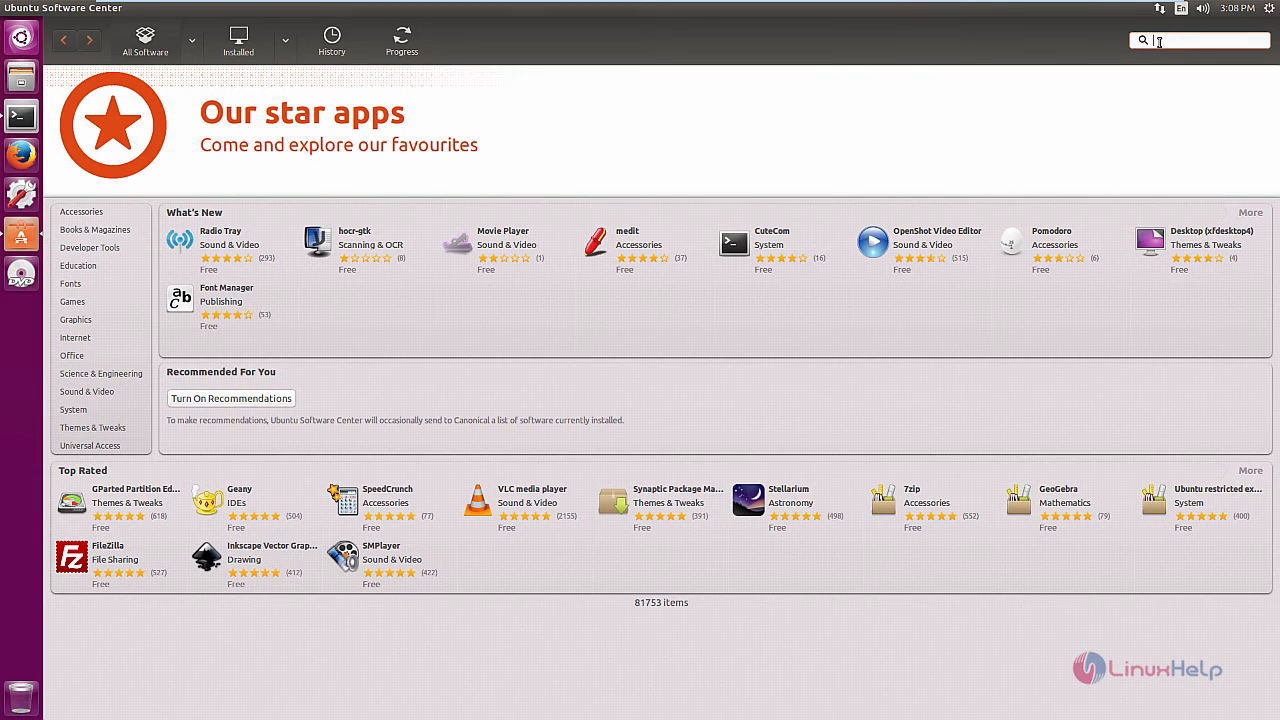
Search for 'plasma' and open the Plasma Media Center details page
type("plasma")
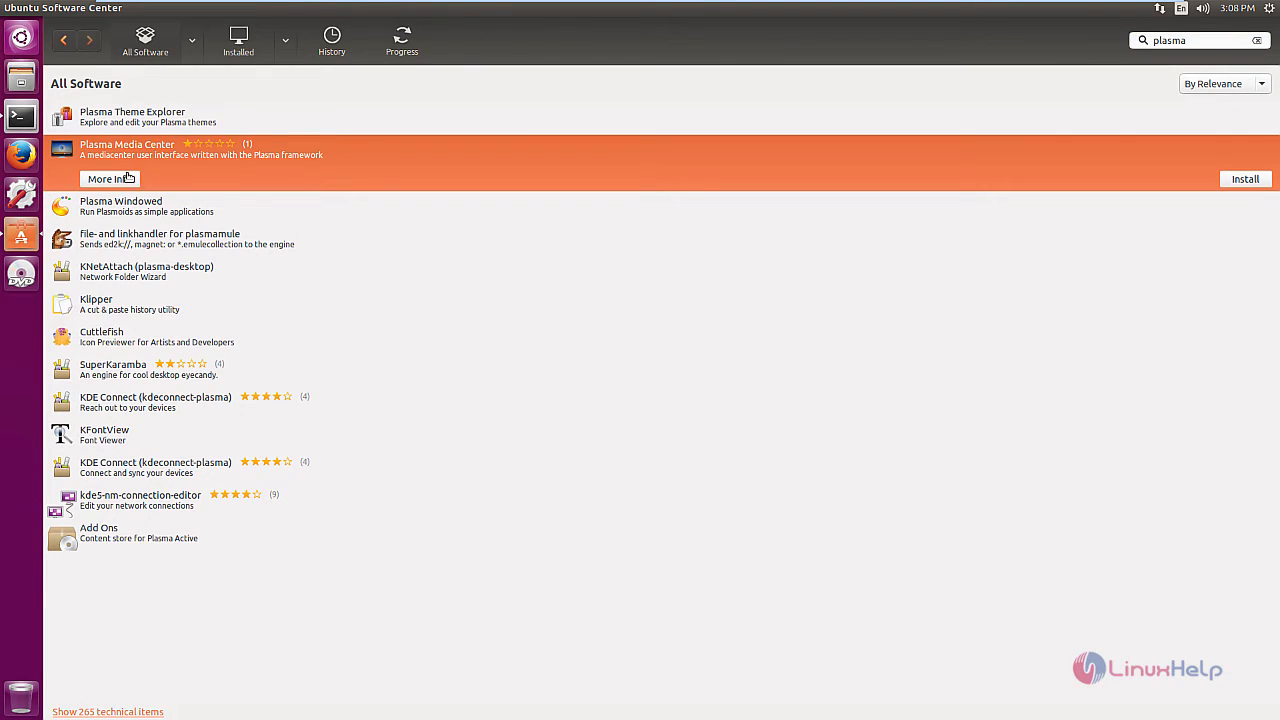
left_click(108, 178)
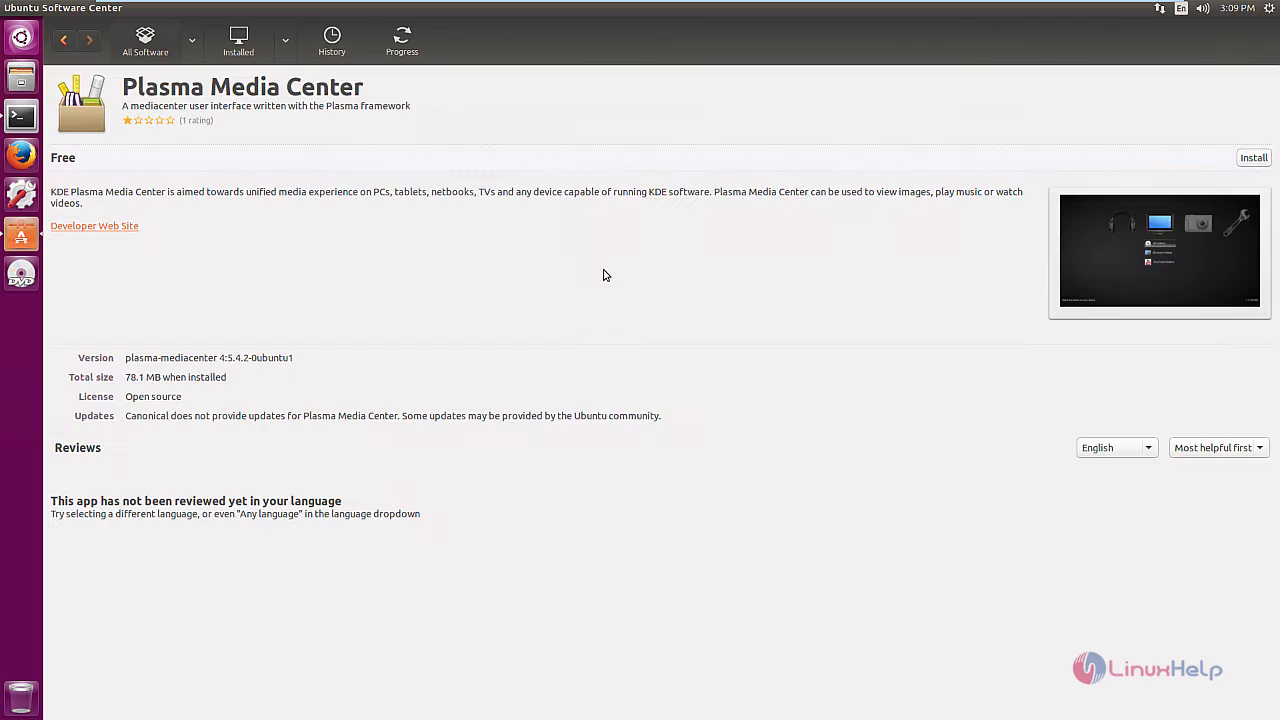
mouse_move(813, 187)
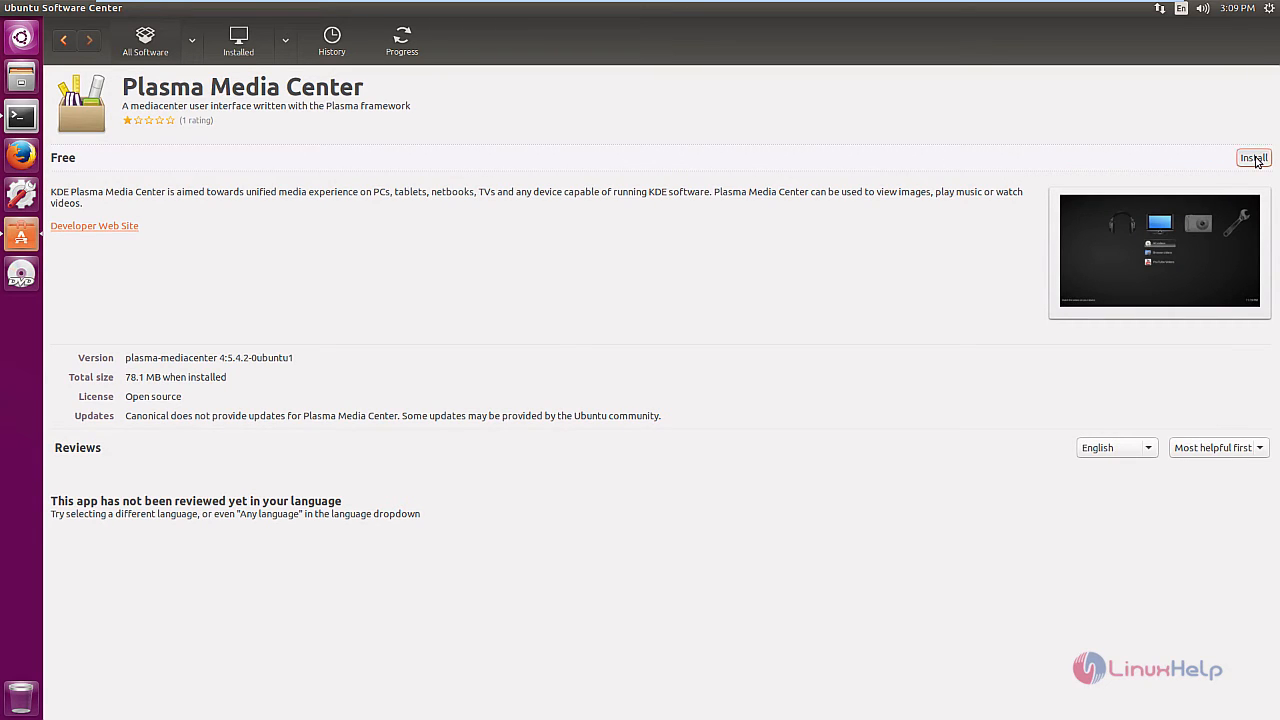
Install Plasma Media Center, authenticating with the account password
left_click(1253, 158)
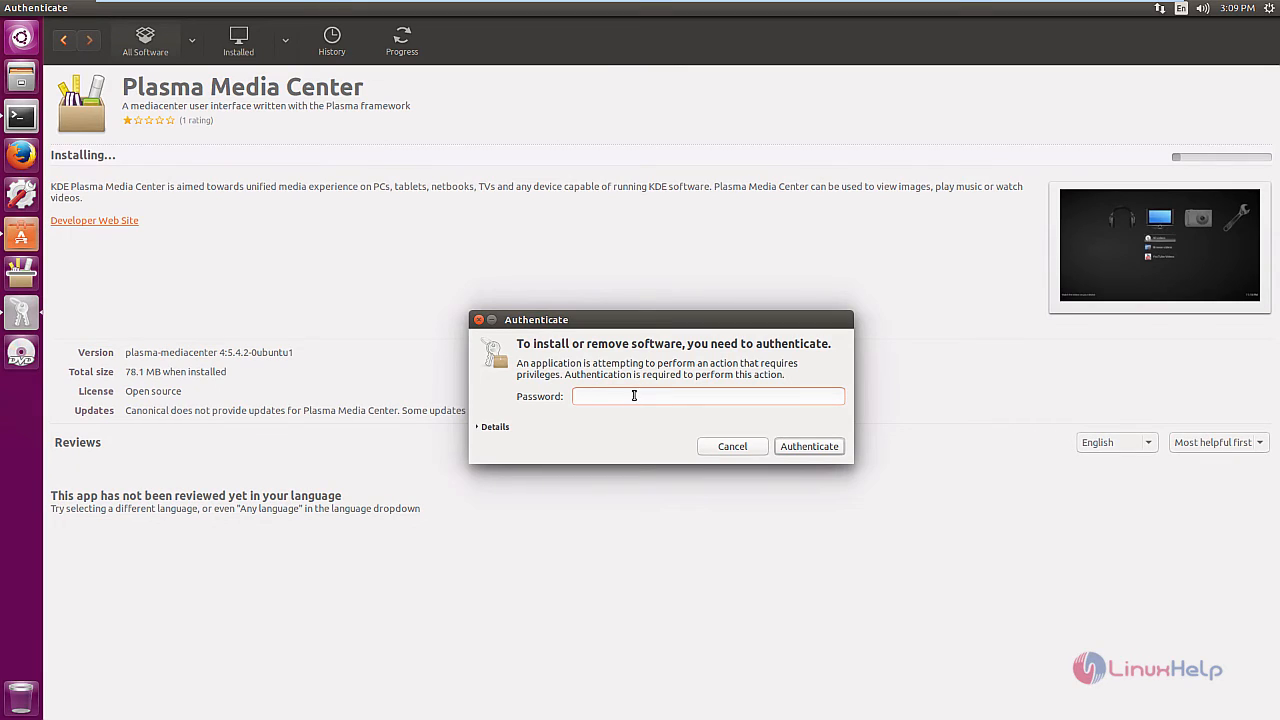
type("••")
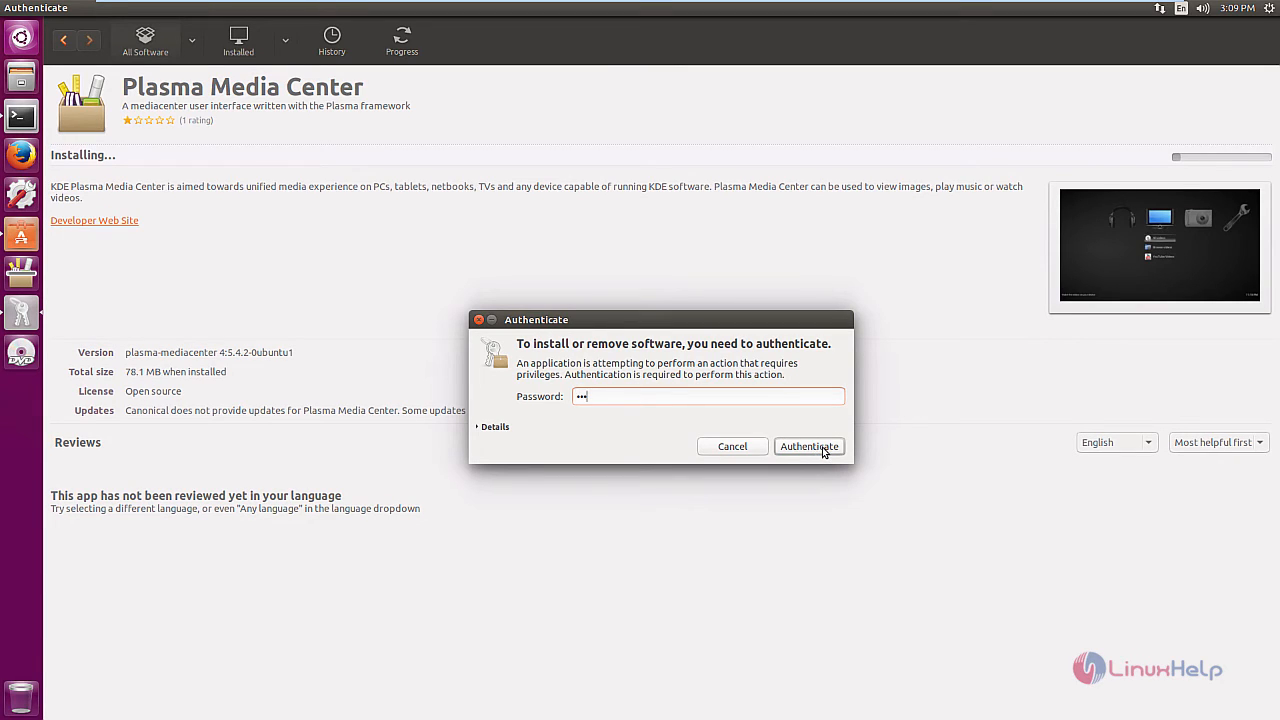
left_click(809, 446)
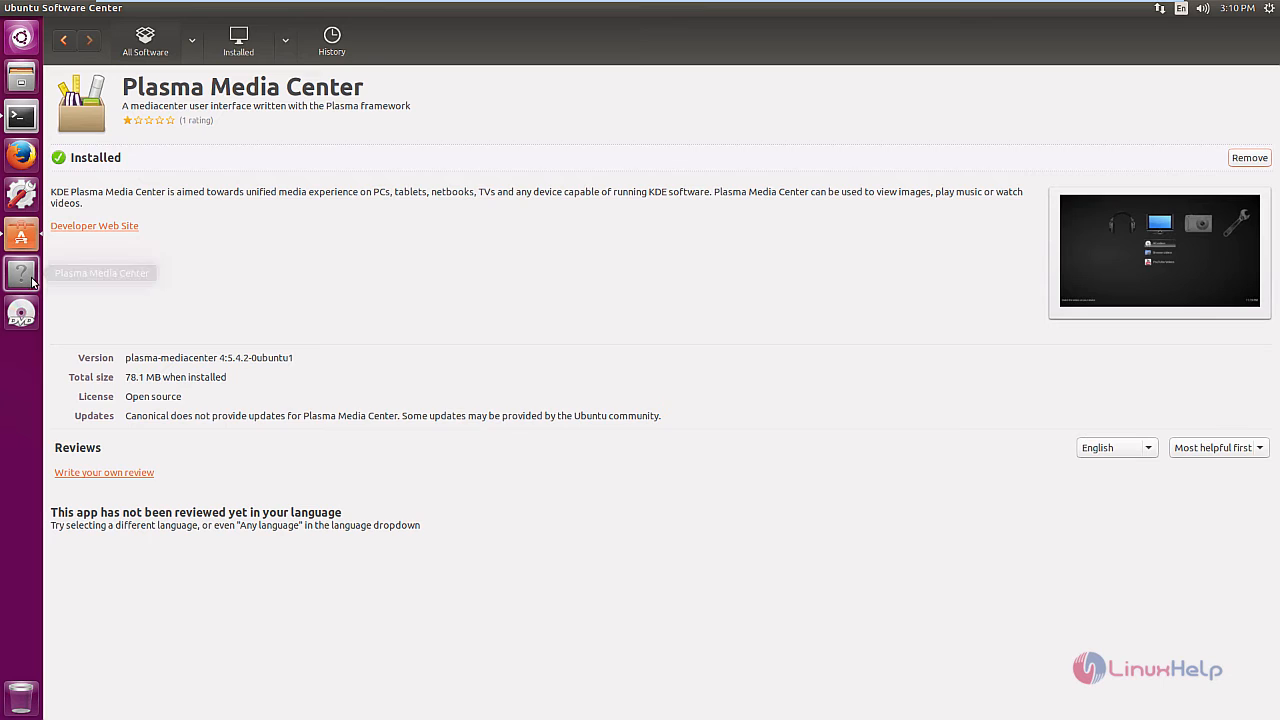
mouse_move(21, 273)
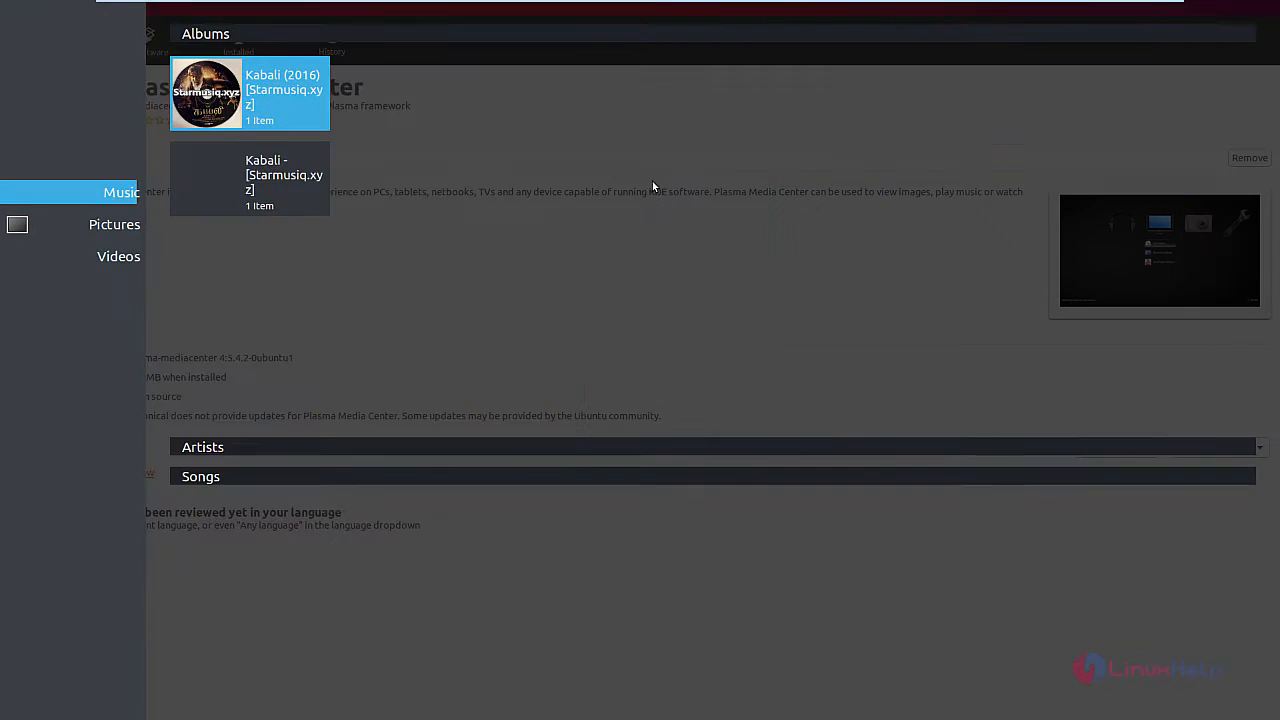
Show All Pictures from the Pictures sidebar entry
left_click(114, 224)
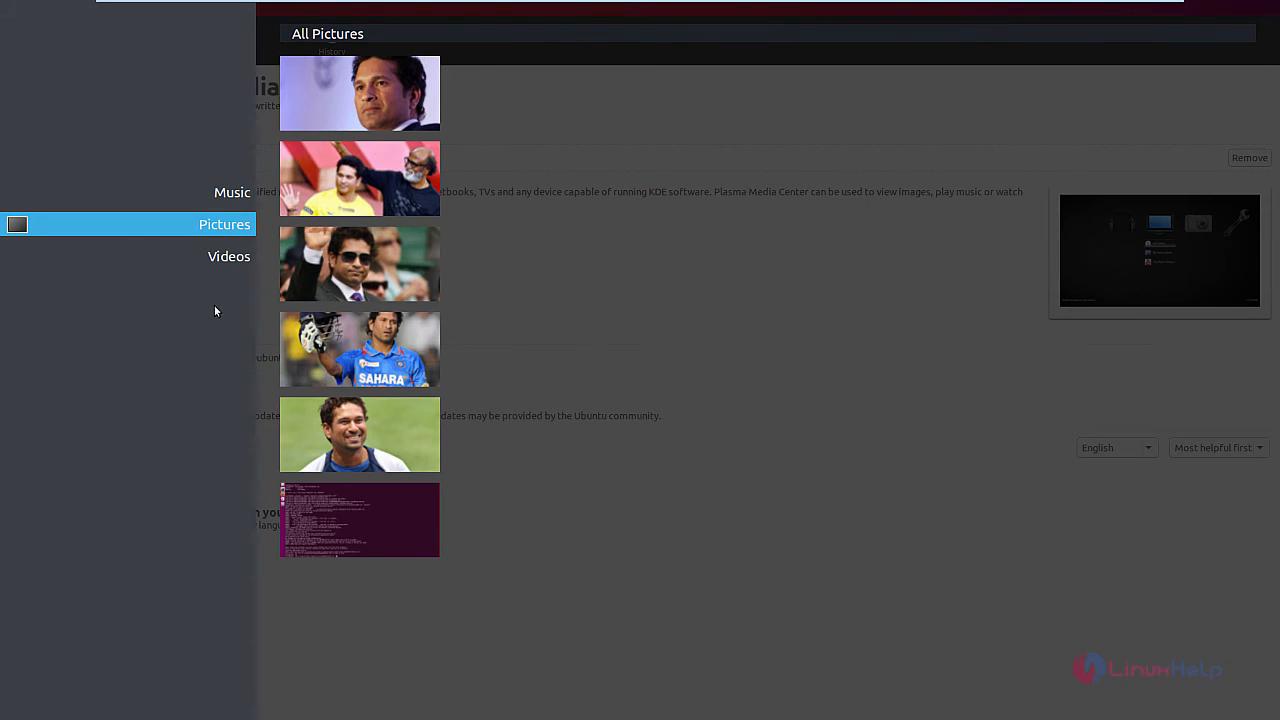
mouse_move(346, 104)
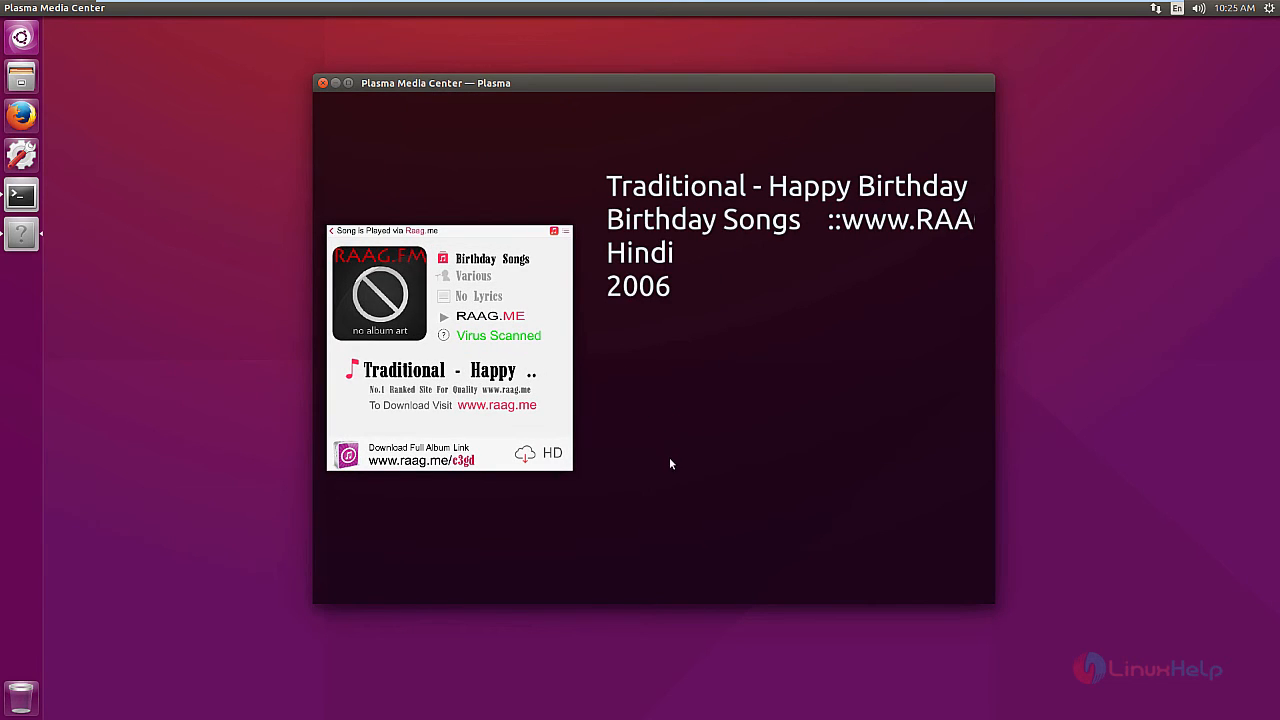
mouse_move(699, 470)
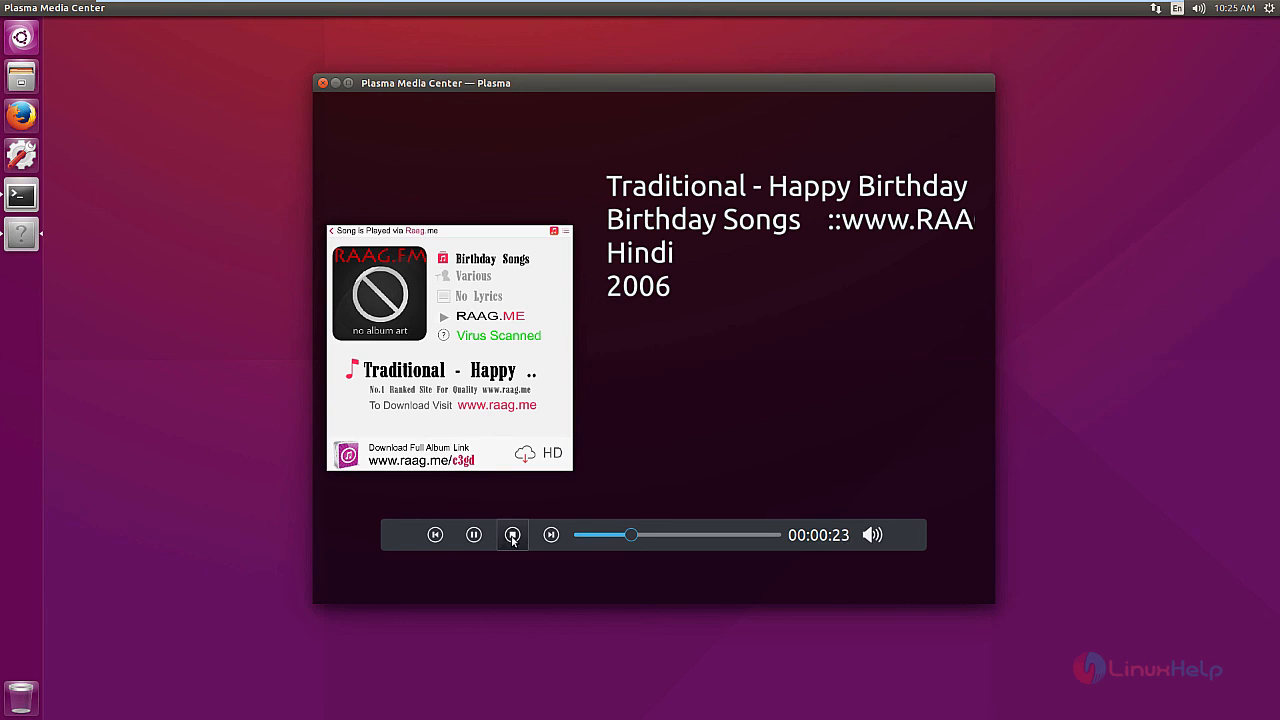
Stop the Traditional - Happy Birthday track and return to the All Pictures gallery
left_click(512, 534)
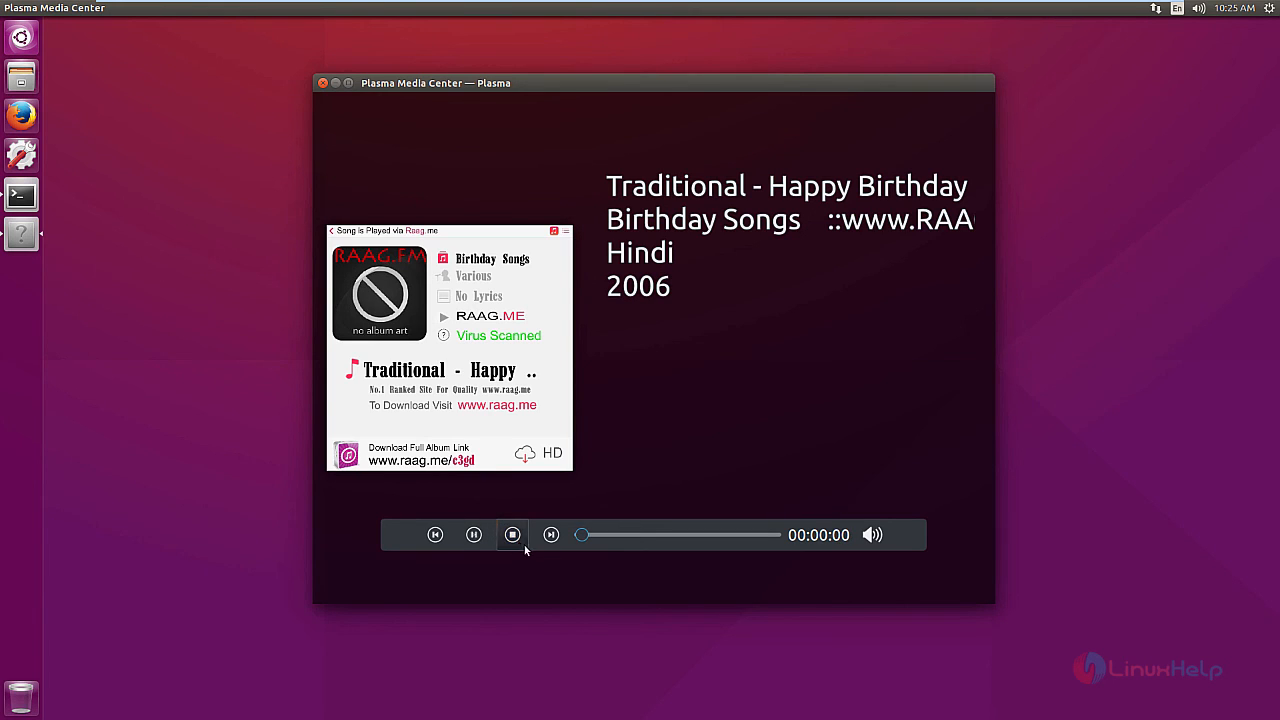
left_click(334, 267)
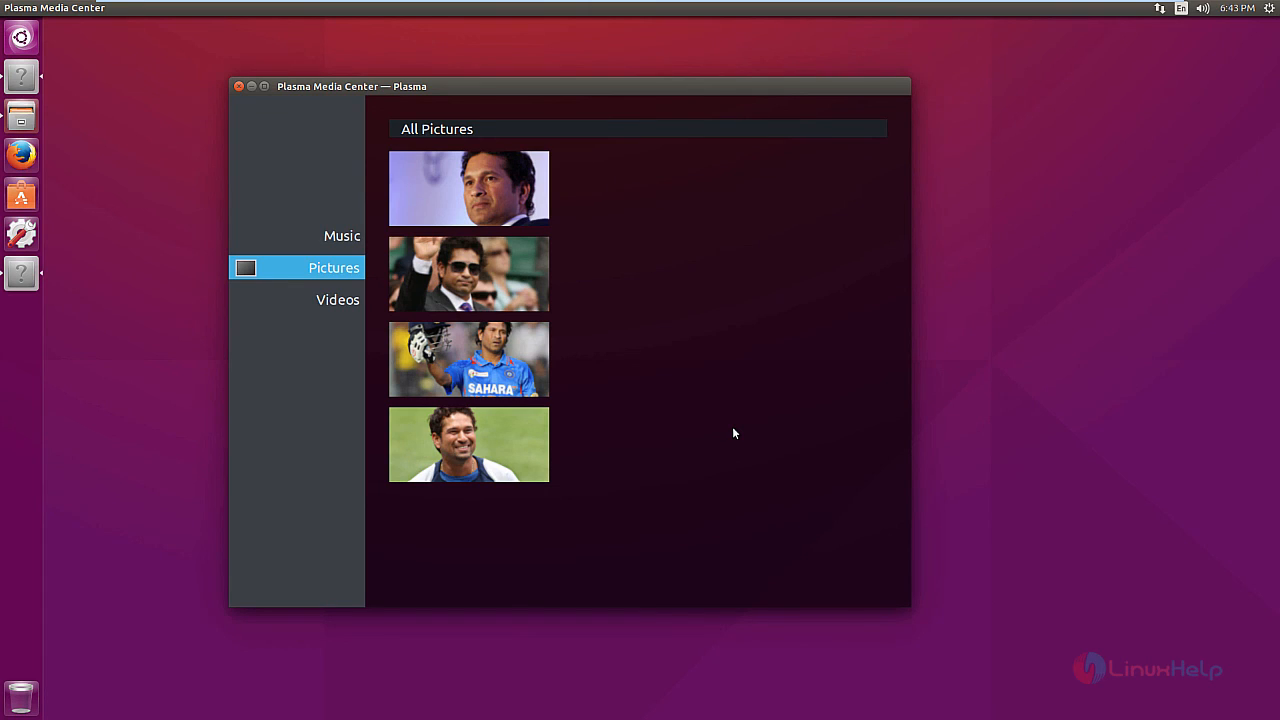
mouse_move(660, 373)
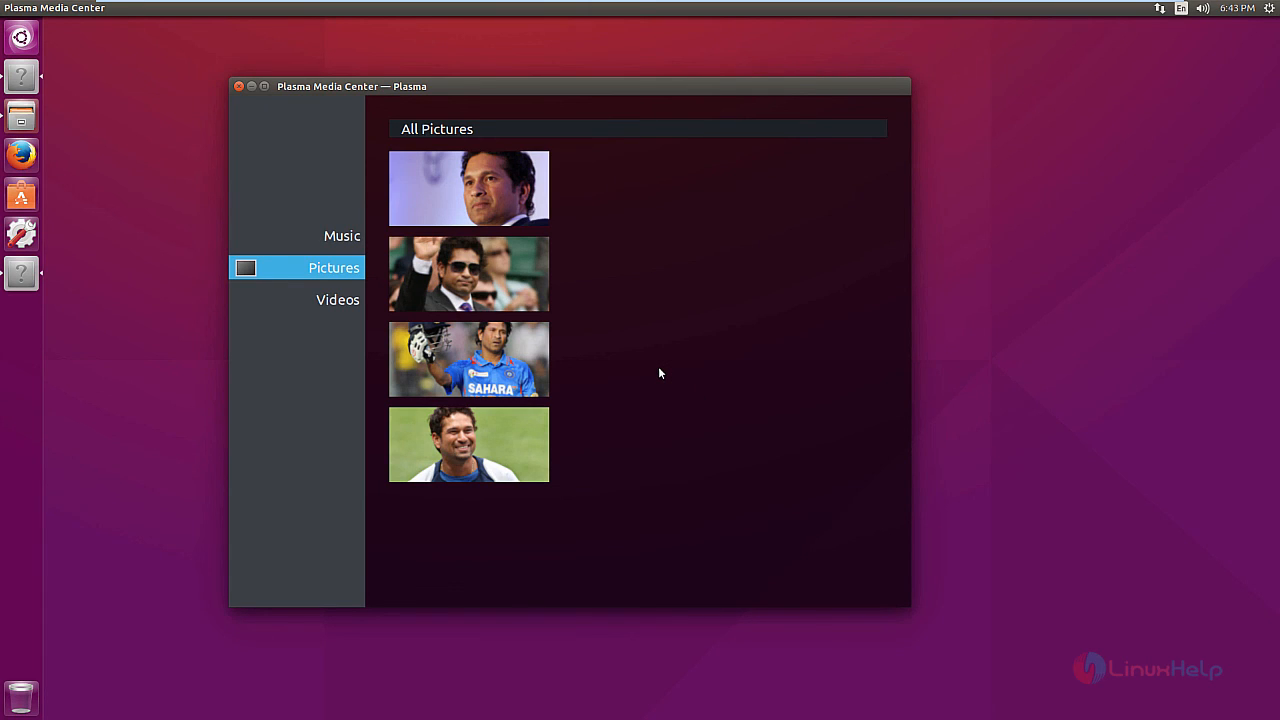
mouse_move(772, 538)
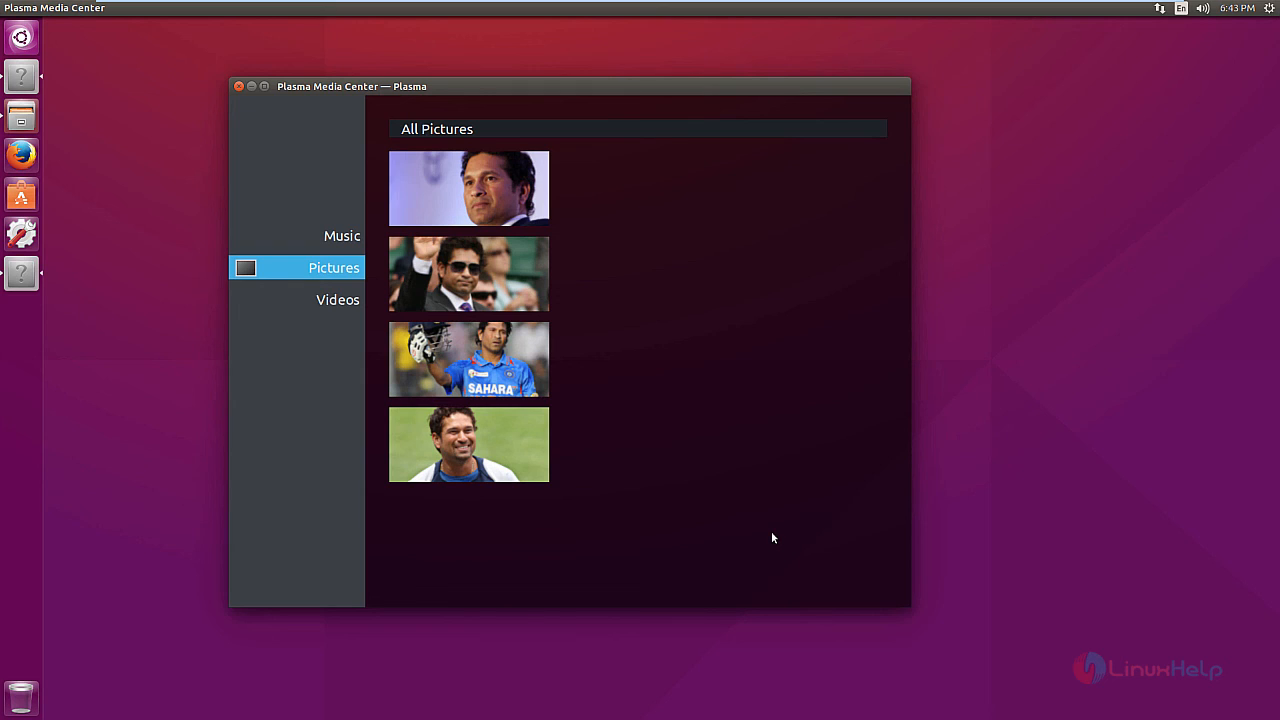